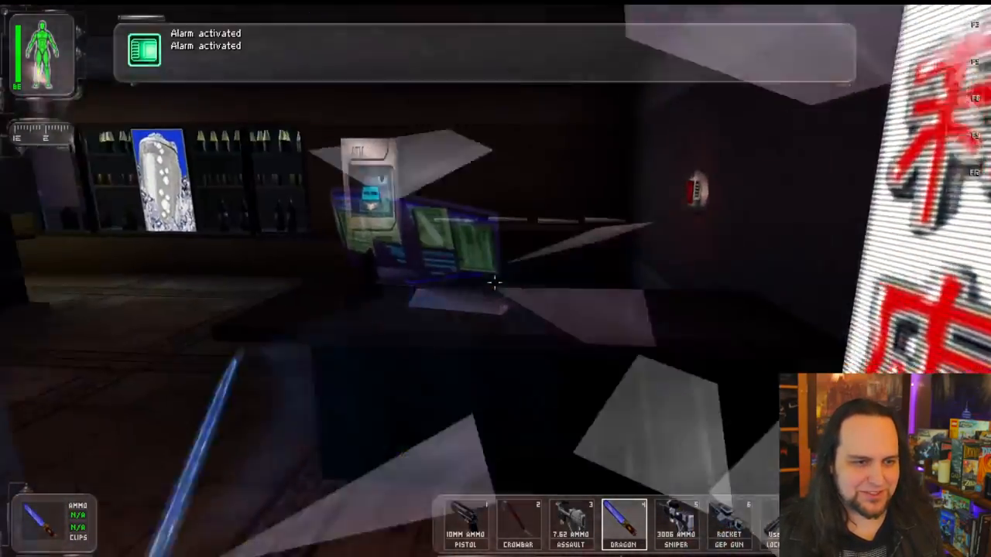
mouse_move(495, 278)
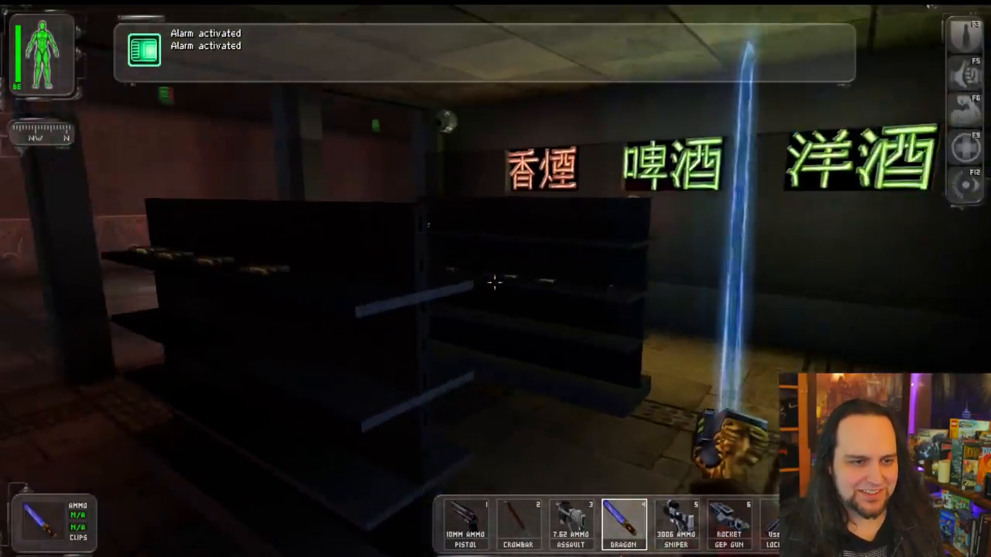